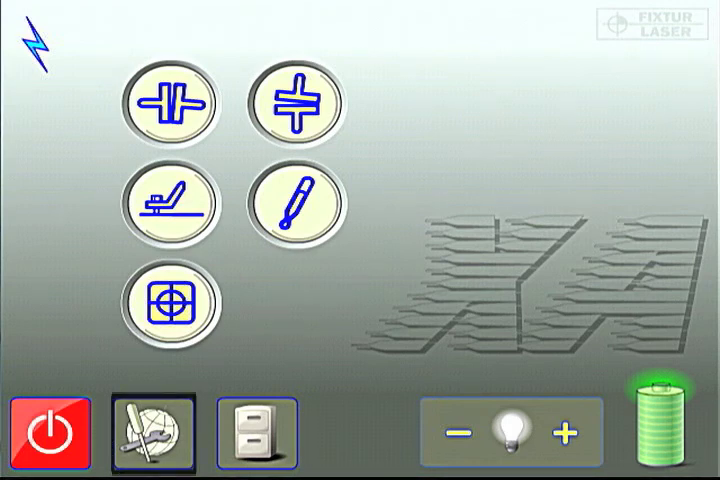
Step: Reach the horizontal shaft alignment settings showing inch units, 0.1 resolution and 3-second timer
{"action": "left_click", "coordinate": [152, 432]}
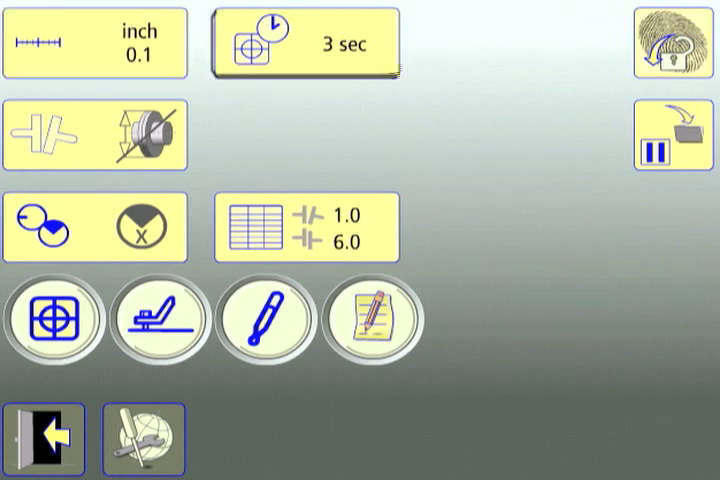
{"action": "left_click", "coordinate": [96, 132]}
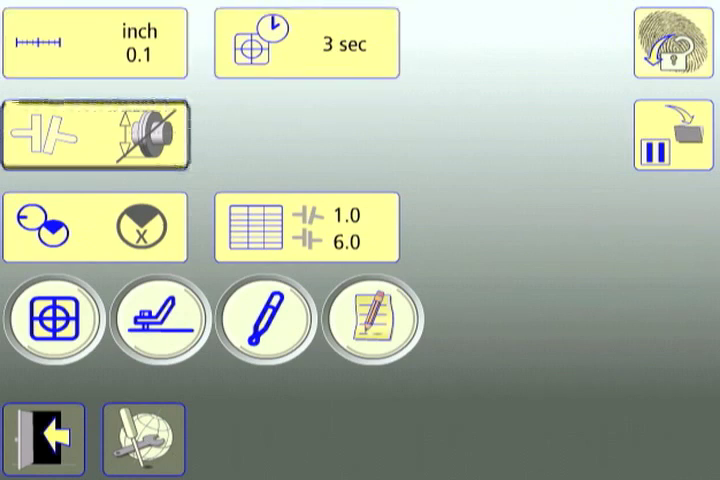
{"action": "left_click", "coordinate": [96, 140]}
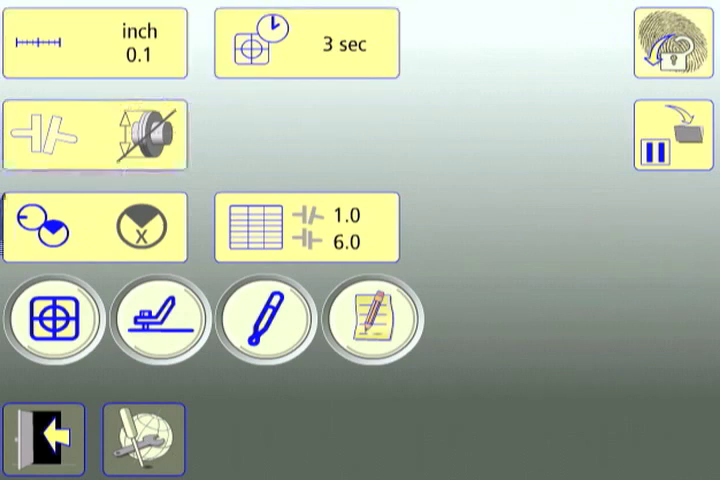
{"action": "left_click", "coordinate": [96, 228]}
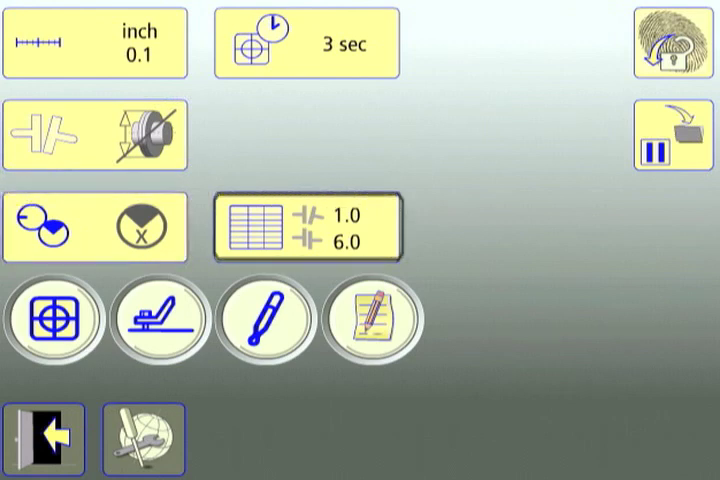
{"action": "left_click", "coordinate": [304, 224]}
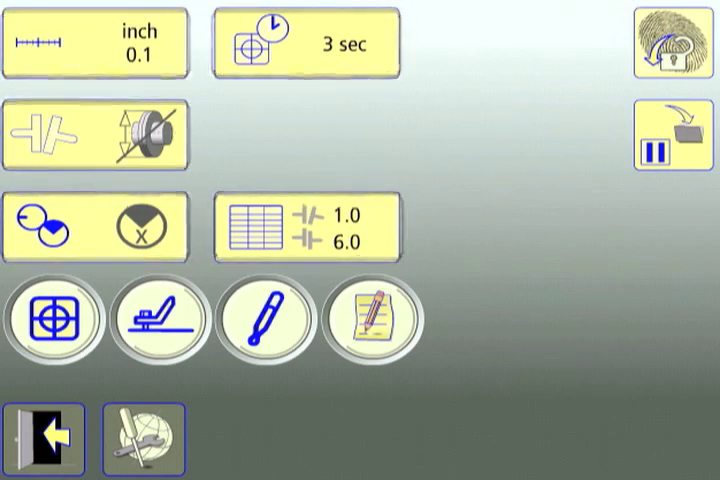
{"action": "left_click", "coordinate": [52, 320]}
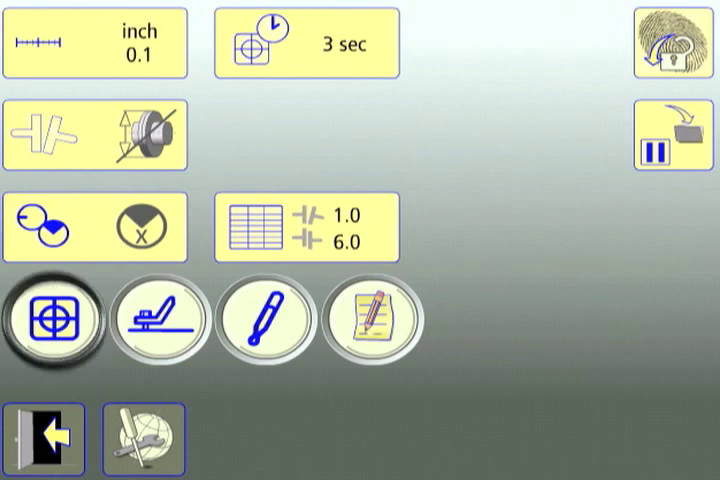
{"action": "left_click", "coordinate": [160, 322]}
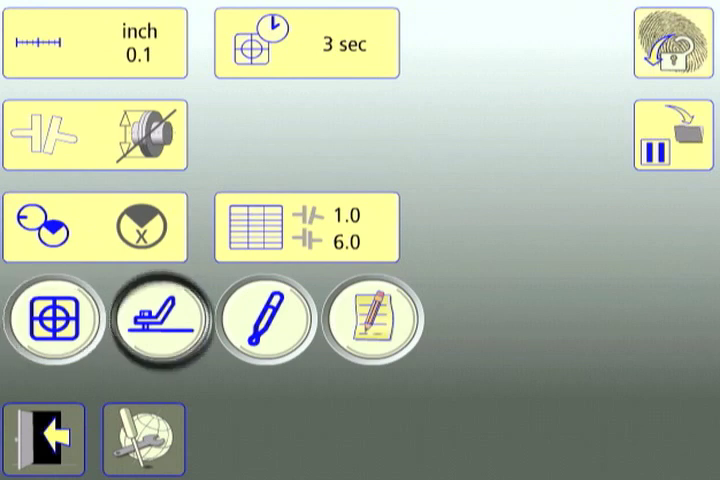
{"action": "left_click", "coordinate": [262, 320]}
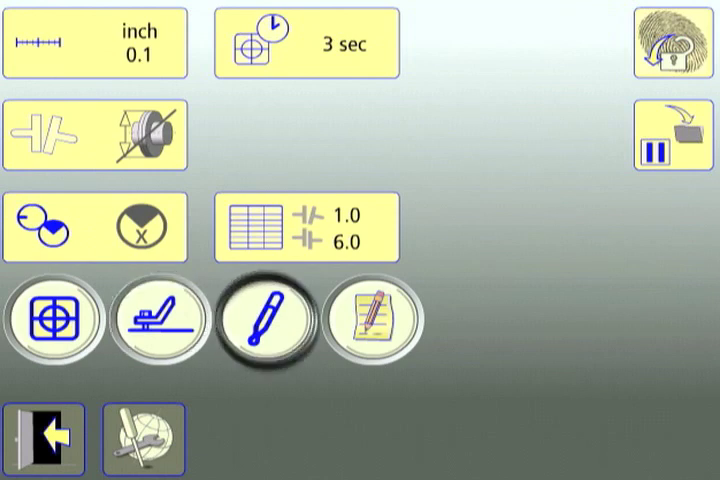
{"action": "left_click", "coordinate": [376, 320]}
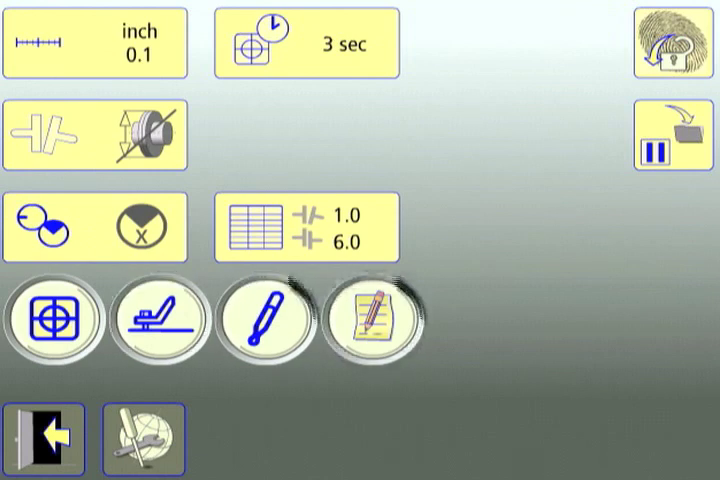
{"action": "left_click", "coordinate": [262, 320]}
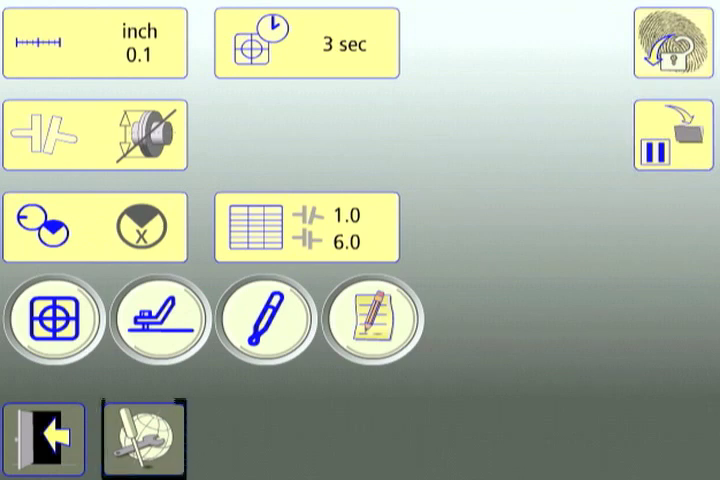
{"action": "left_click", "coordinate": [142, 438]}
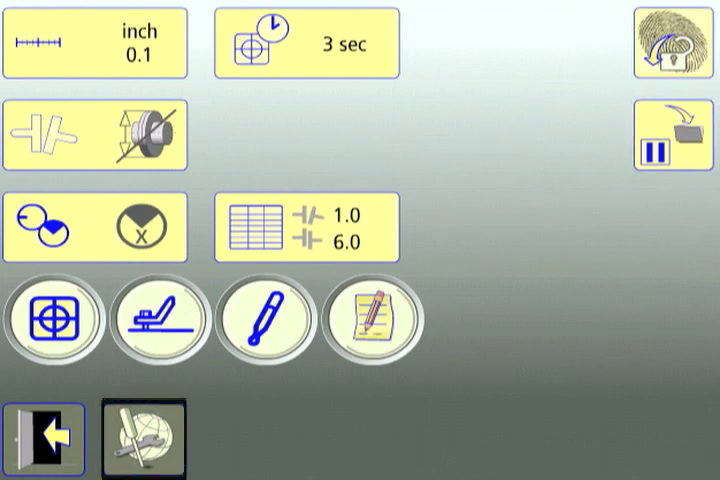